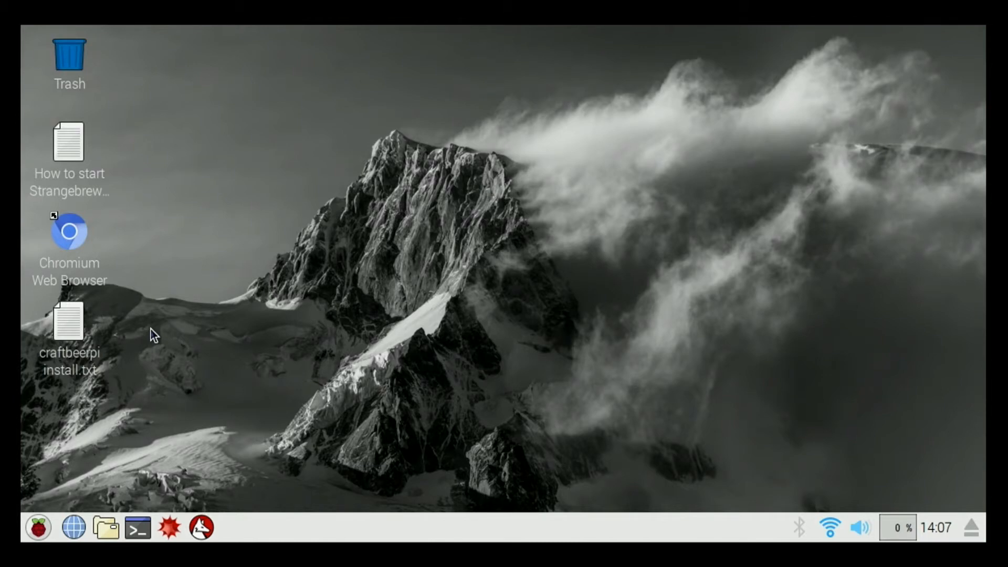
mouse_move(270, 482)
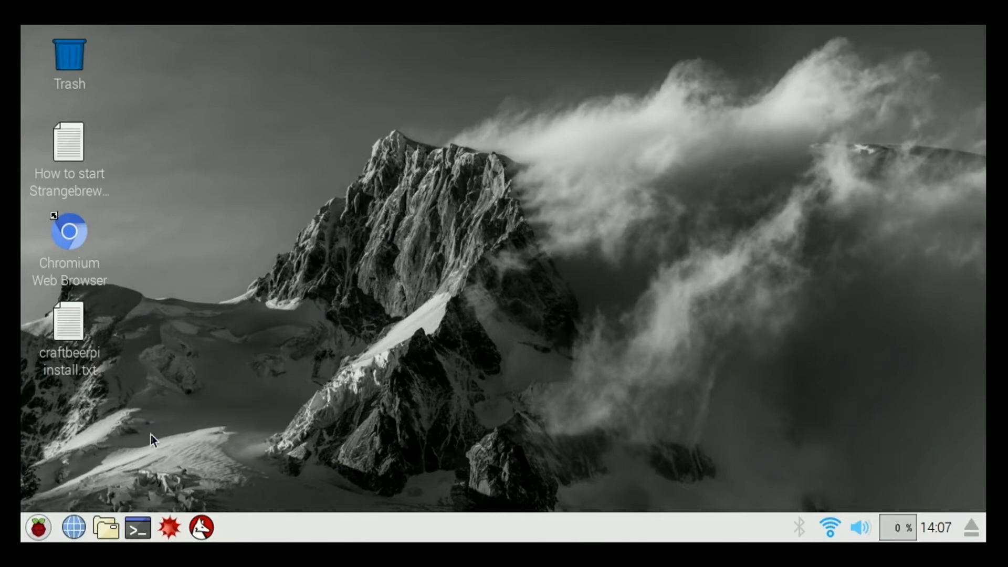
mouse_move(141, 505)
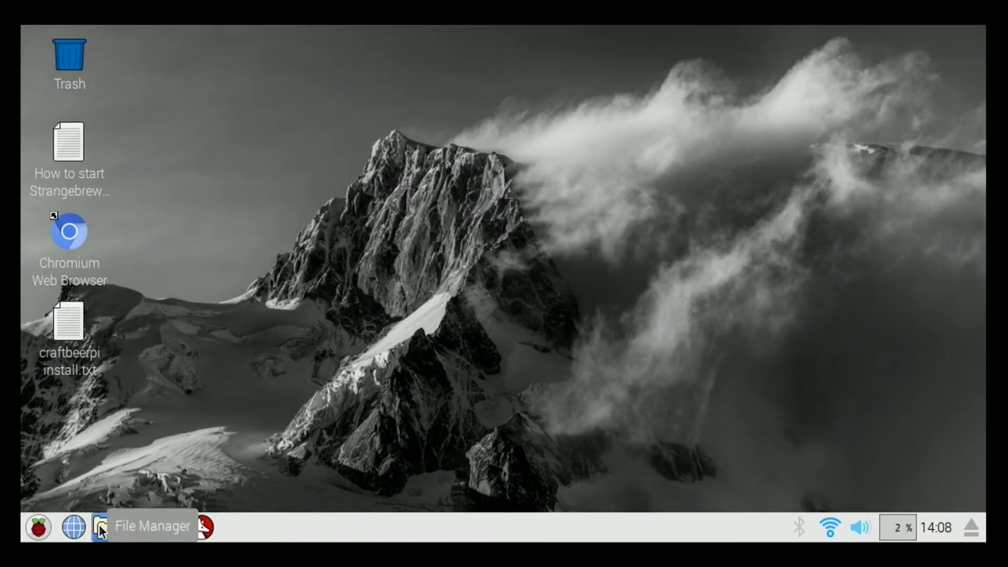
Open a file manager window and browse from the root folder through sys and bus into w1
left_click(100, 527)
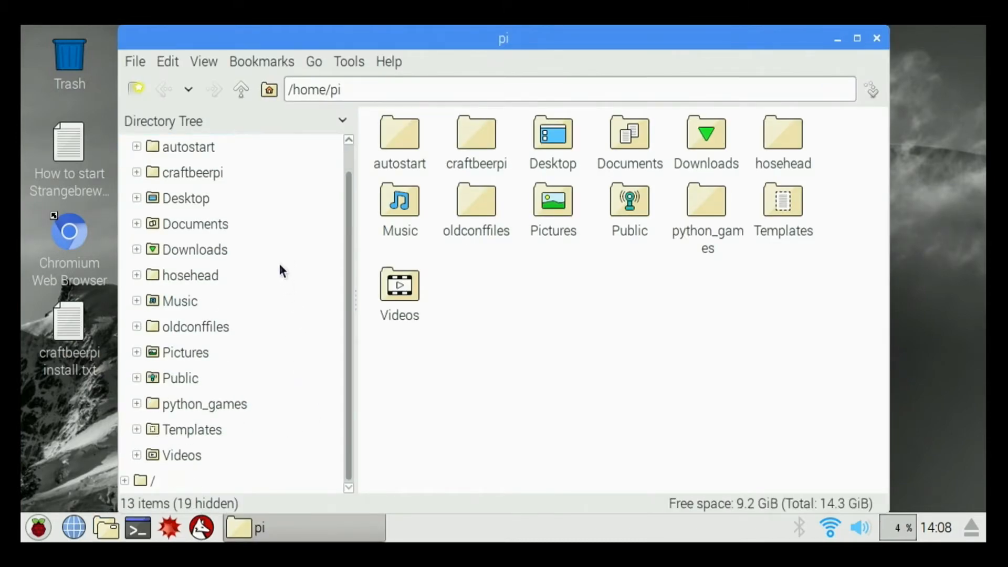
mouse_move(172, 365)
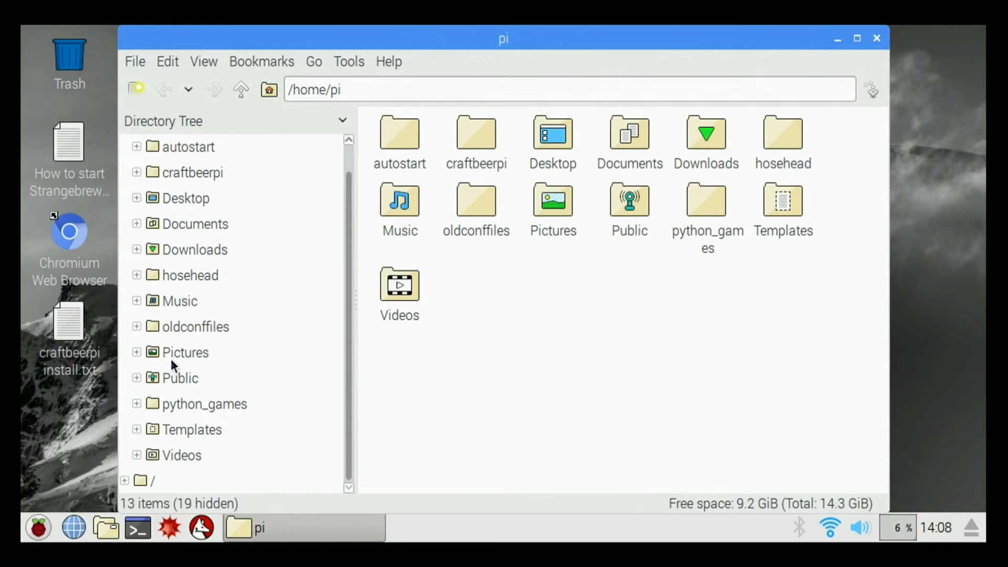
mouse_move(162, 486)
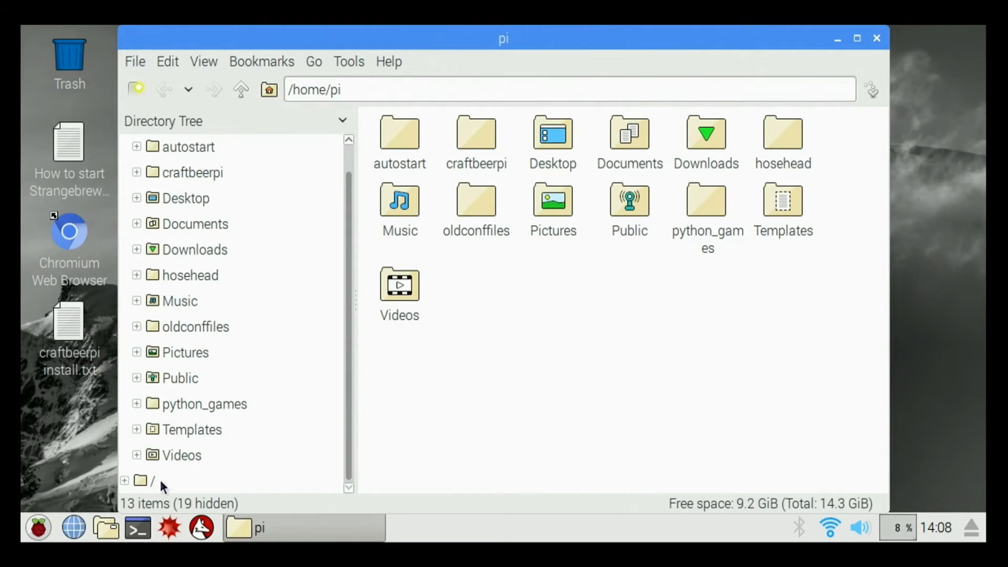
left_click(151, 481)
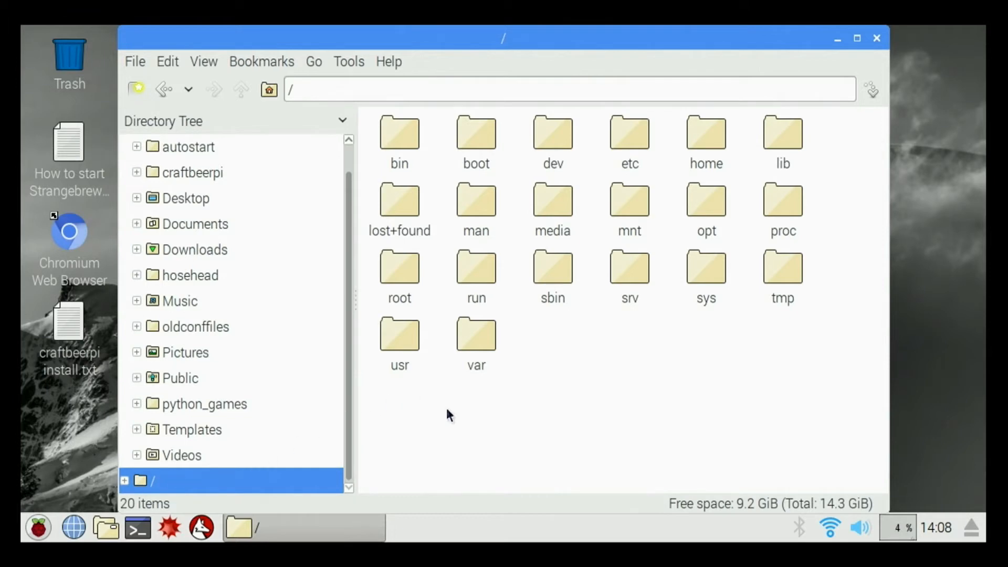
mouse_move(700, 355)
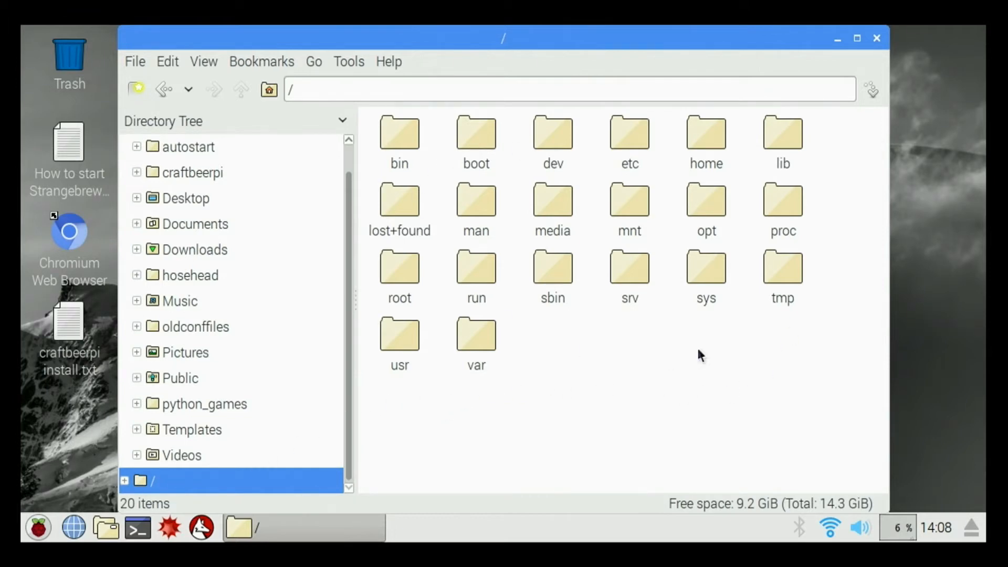
mouse_move(706, 280)
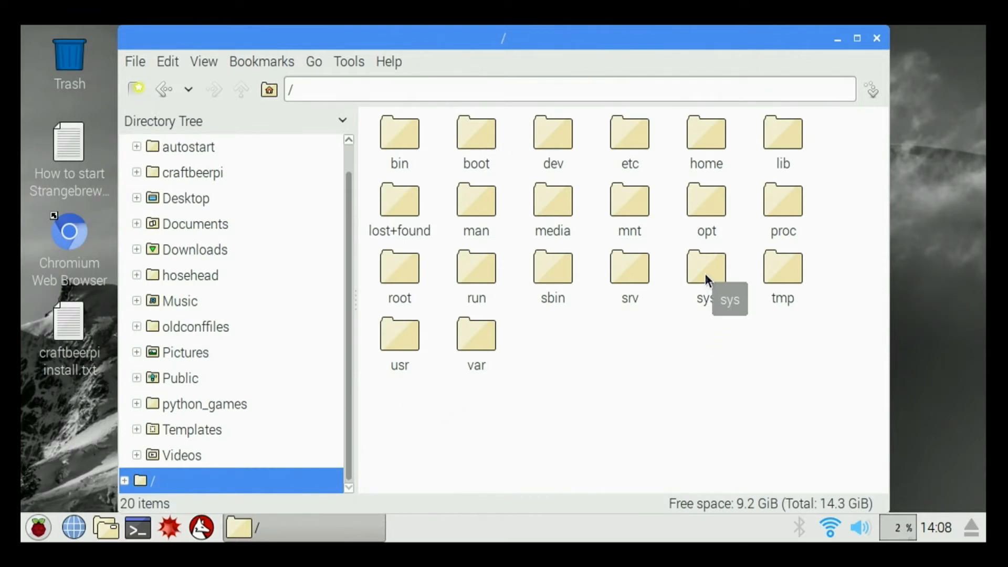
double_click(706, 267)
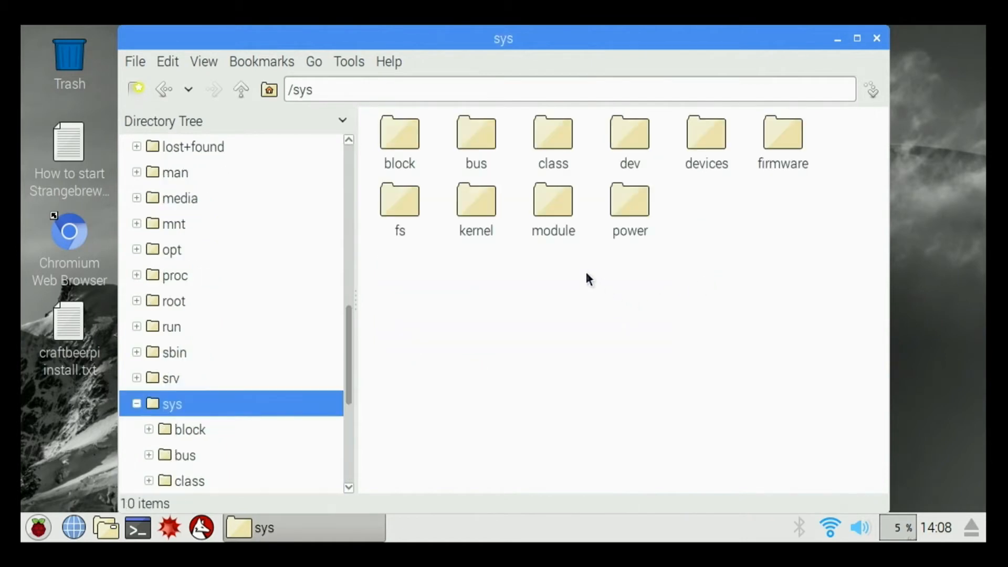
mouse_move(485, 155)
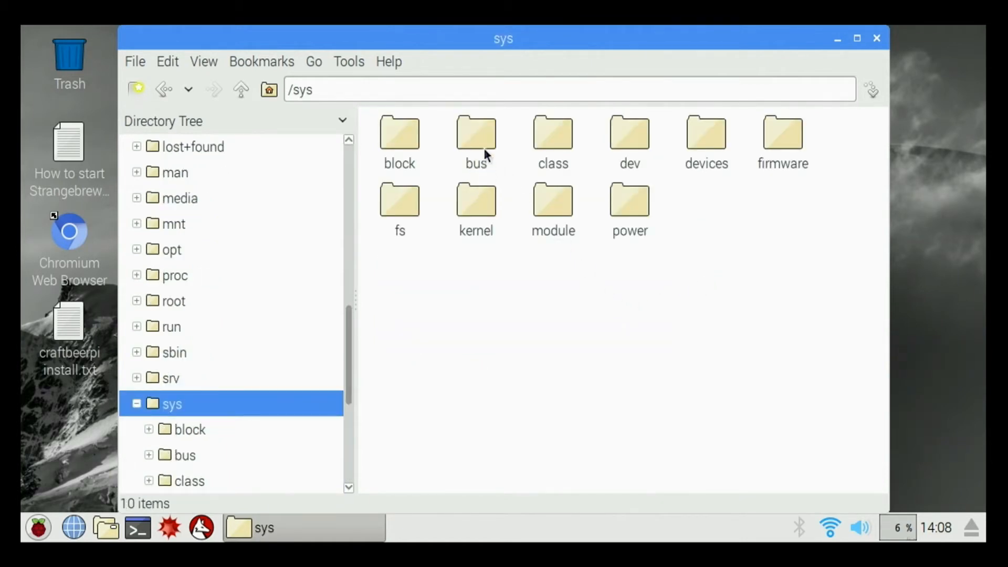
double_click(475, 135)
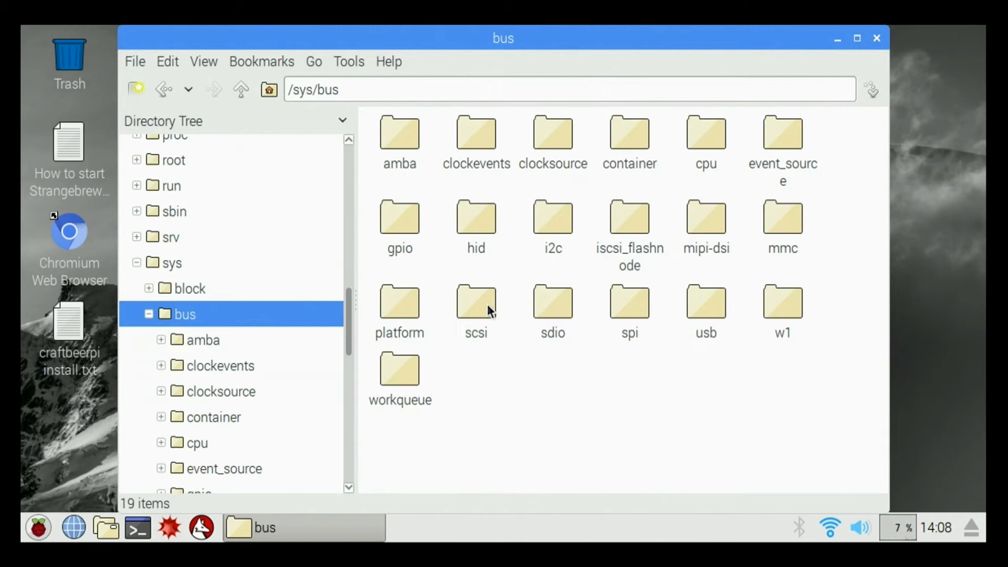
mouse_move(788, 338)
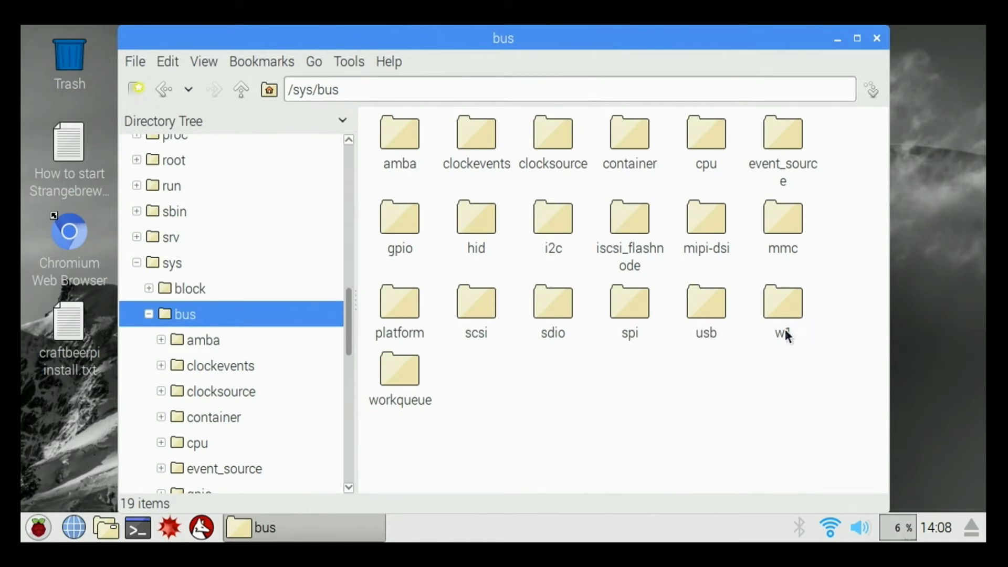
mouse_move(781, 312)
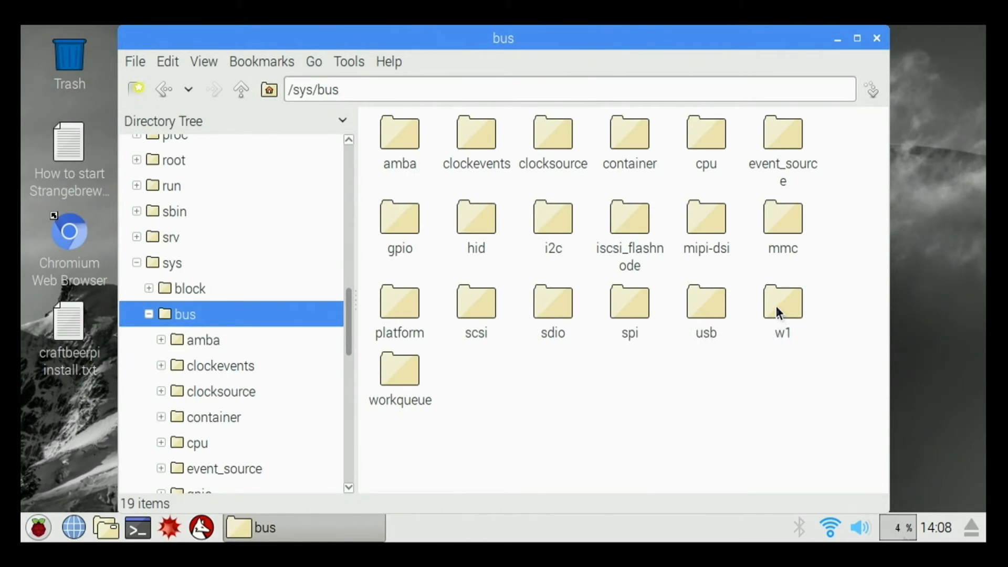
double_click(782, 302)
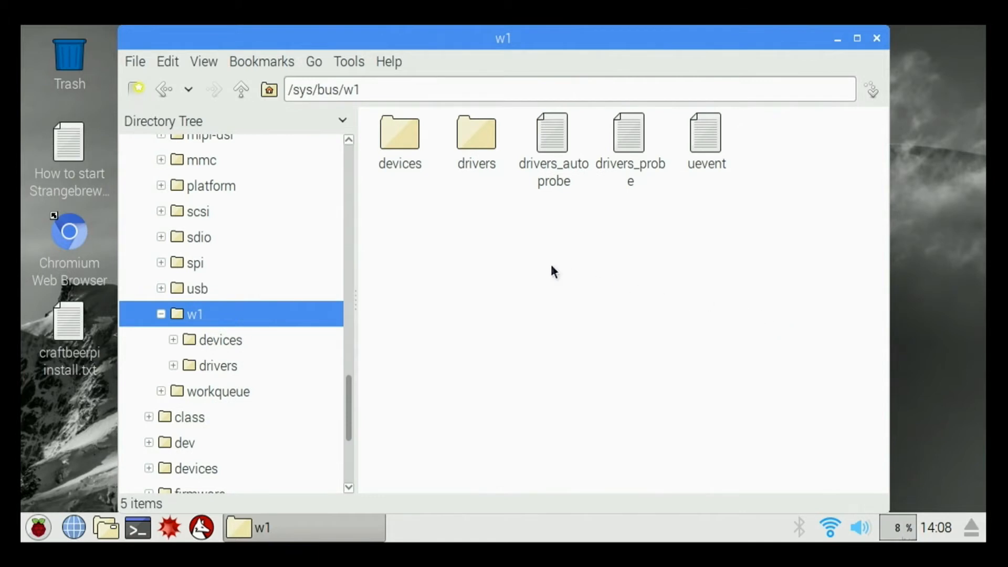
mouse_move(402, 149)
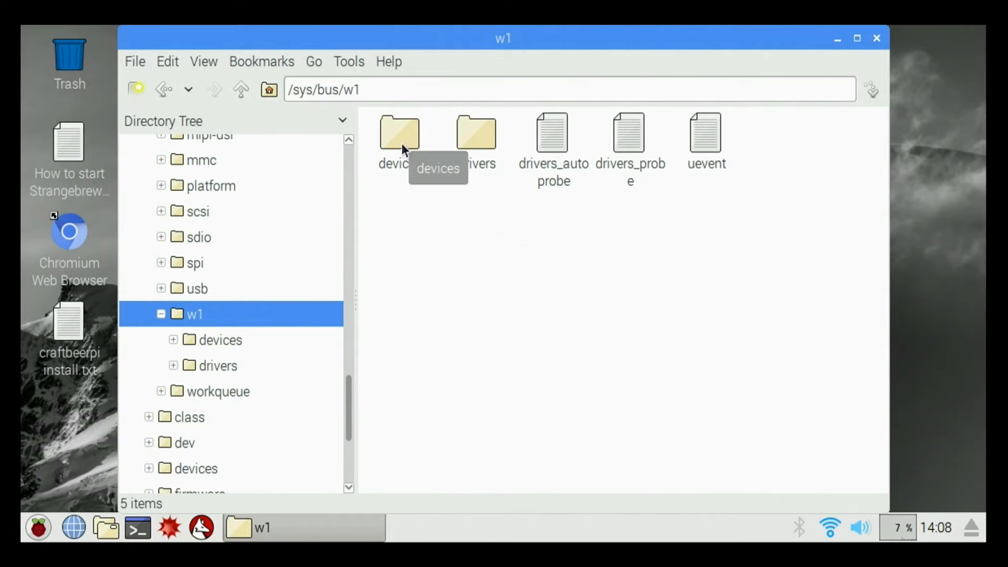
double_click(398, 133)
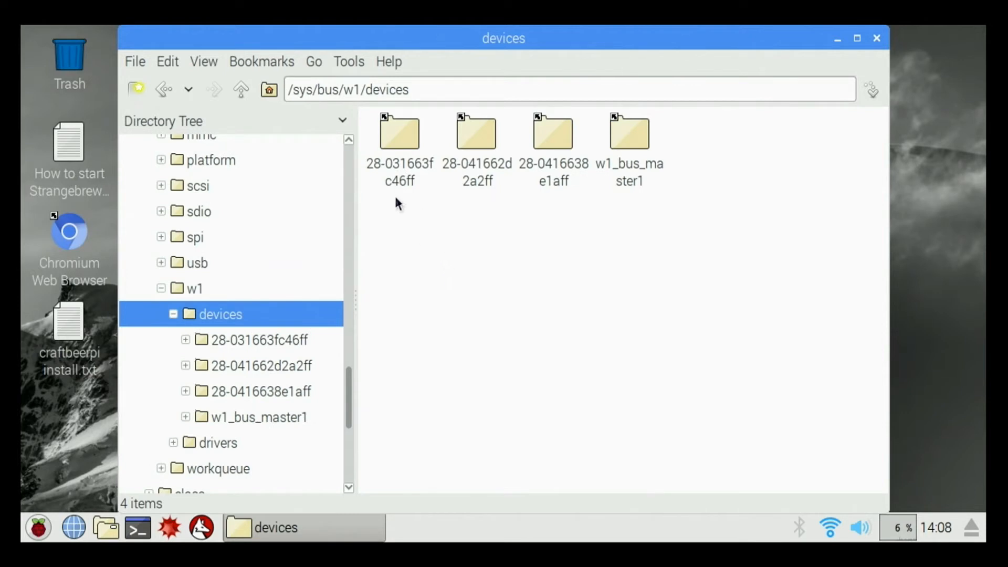
mouse_move(450, 174)
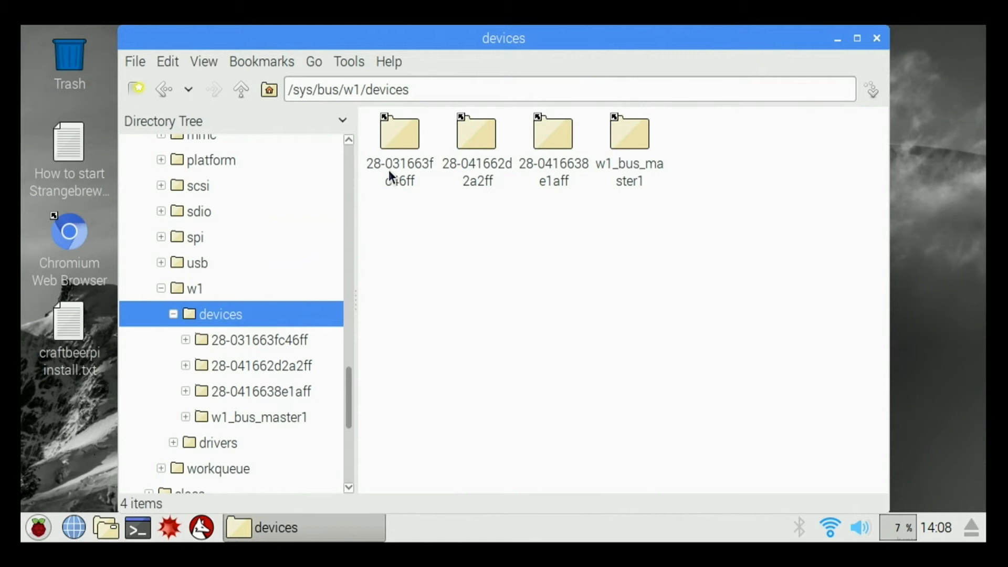
mouse_move(445, 233)
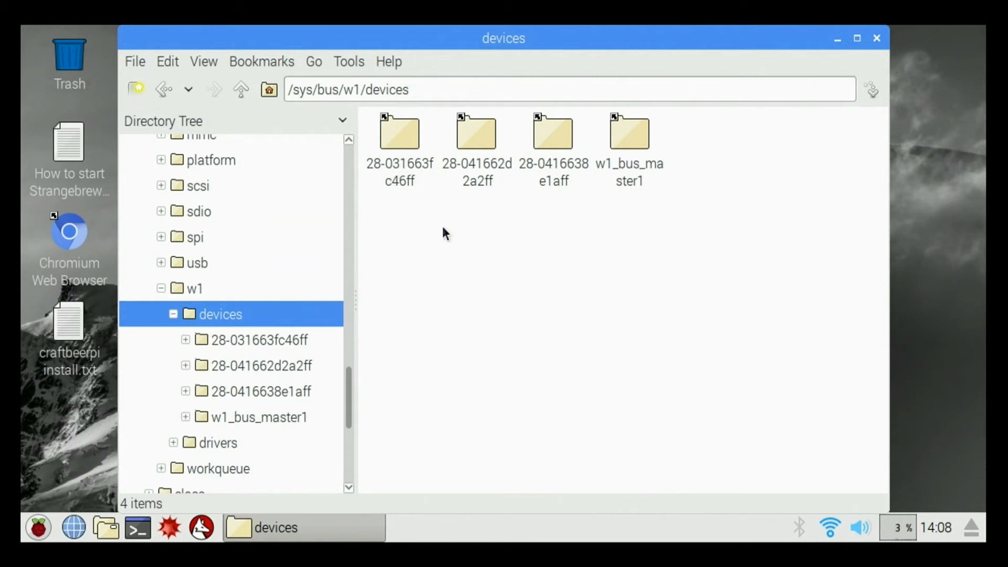
mouse_move(455, 211)
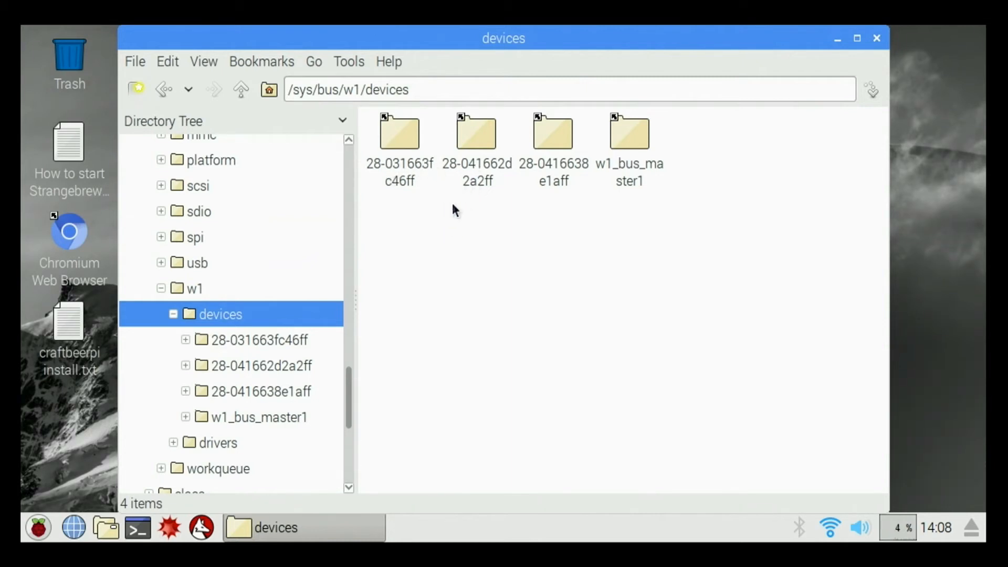
mouse_move(457, 217)
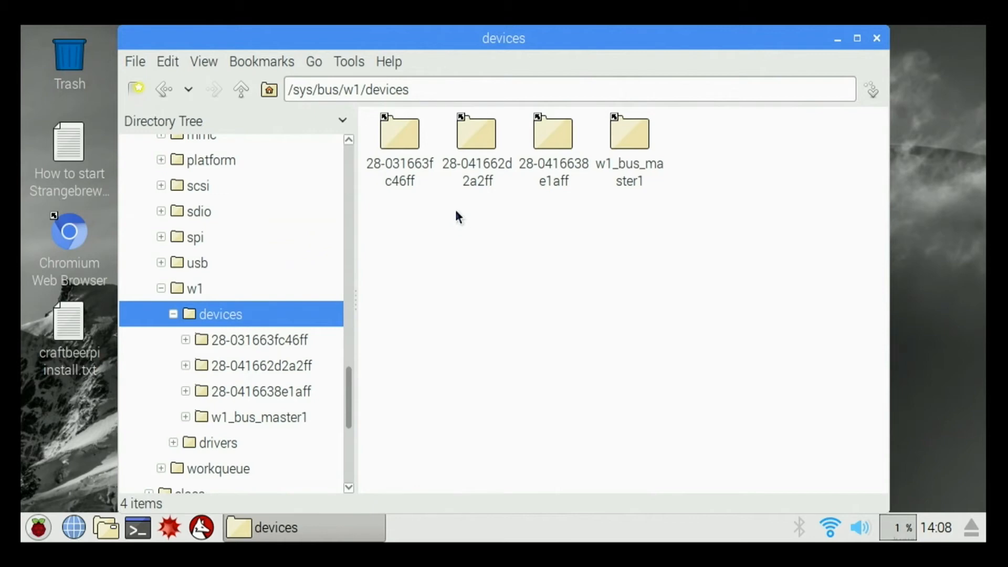
mouse_move(397, 220)
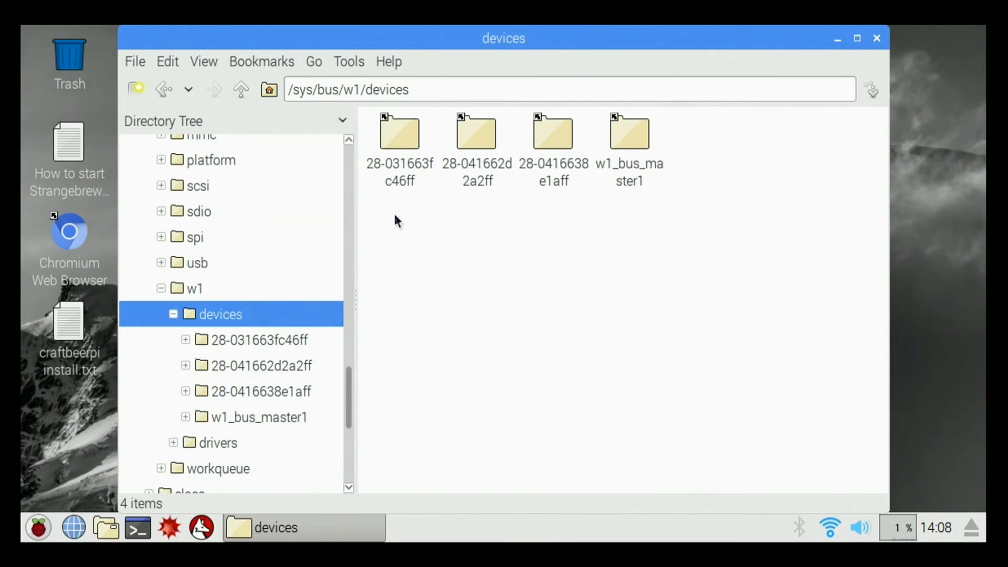
mouse_move(396, 180)
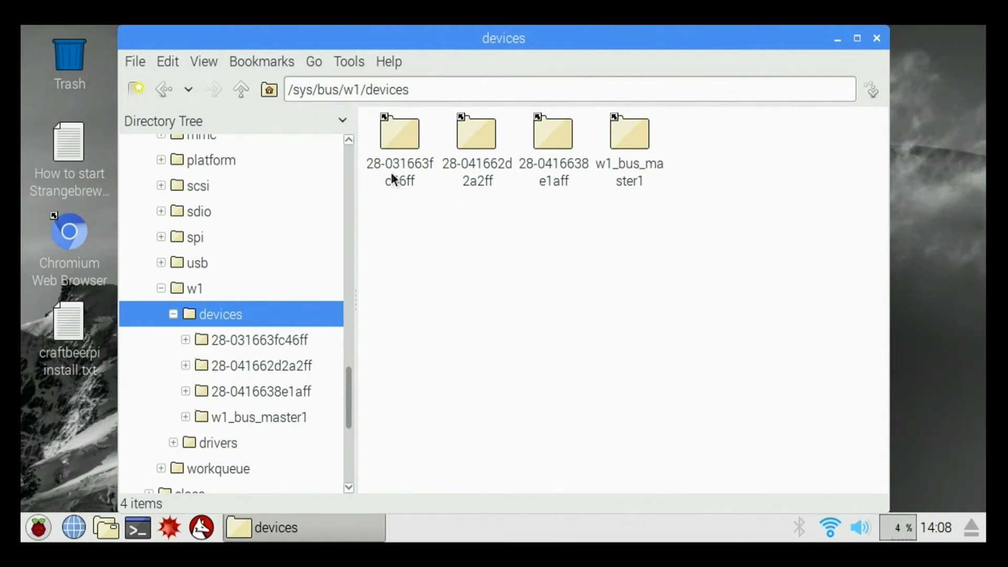
mouse_move(476, 169)
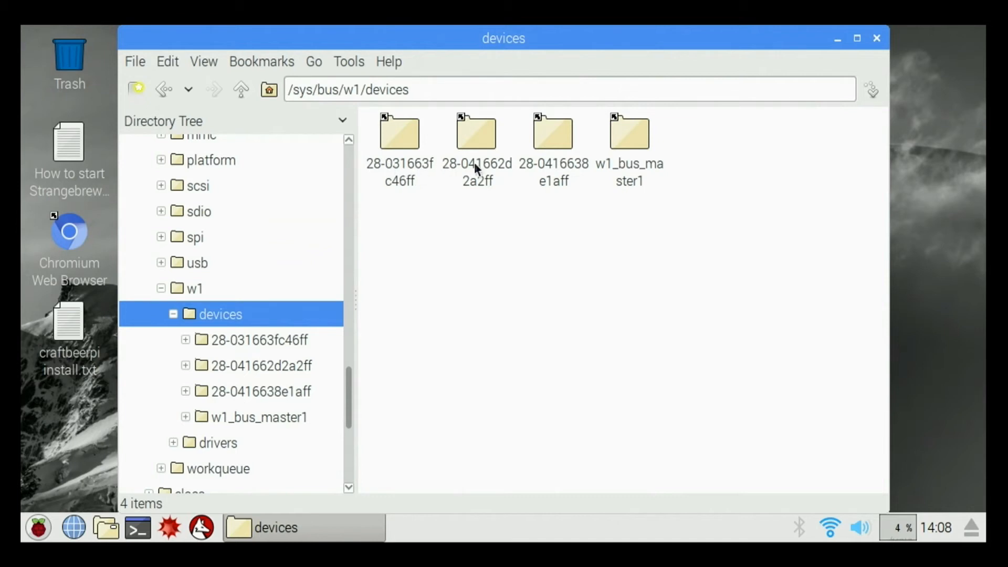
mouse_move(383, 174)
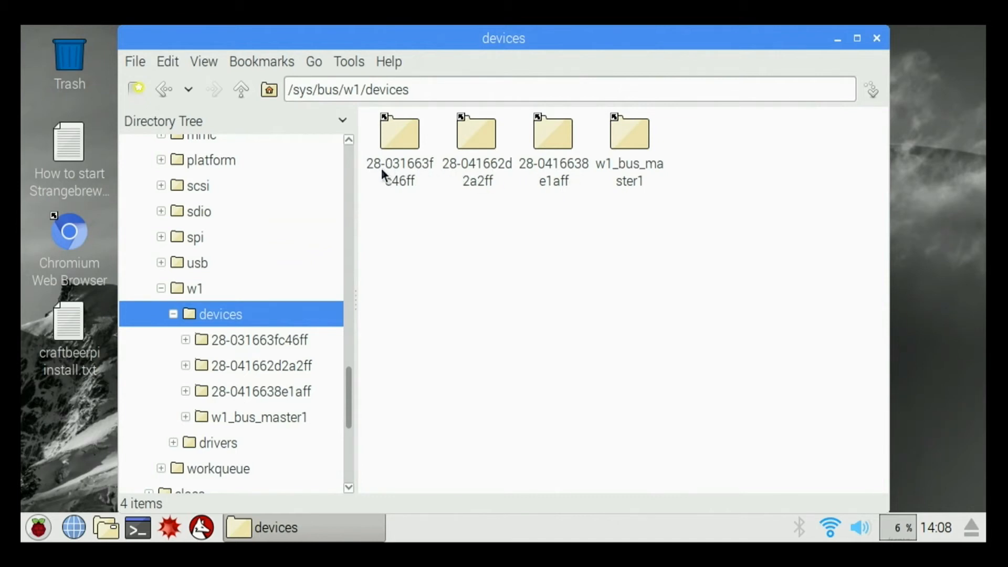
mouse_move(399, 132)
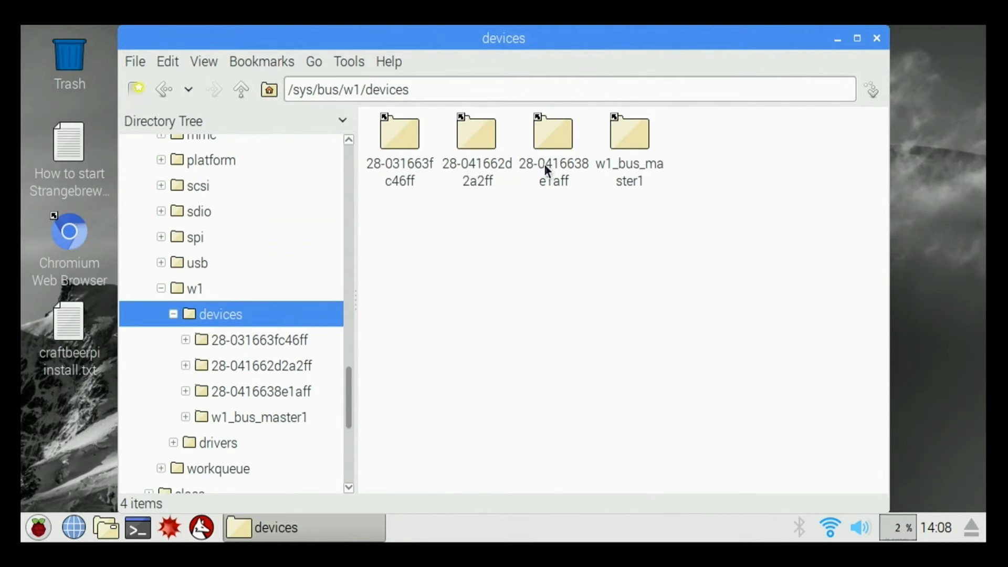
mouse_move(402, 203)
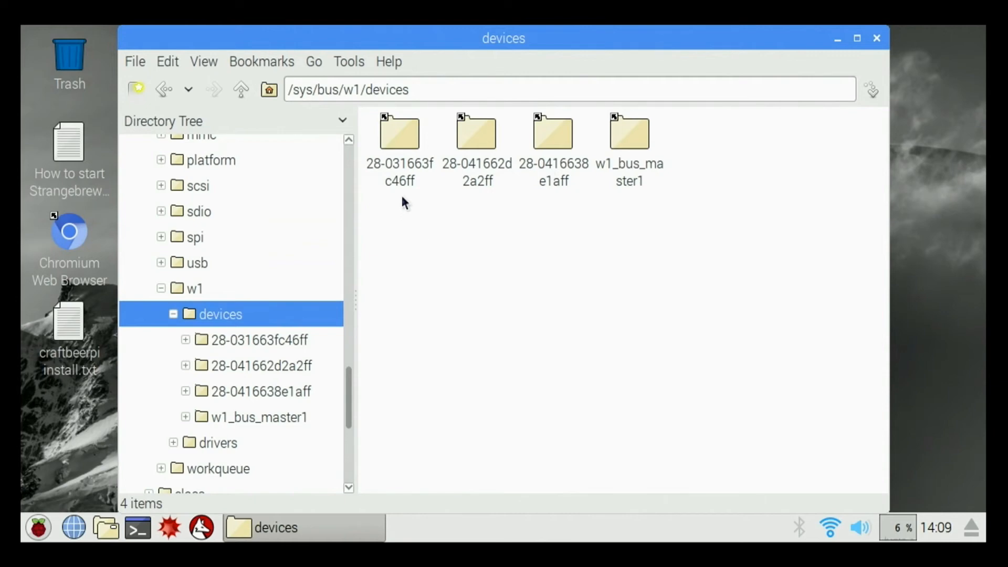
mouse_move(415, 185)
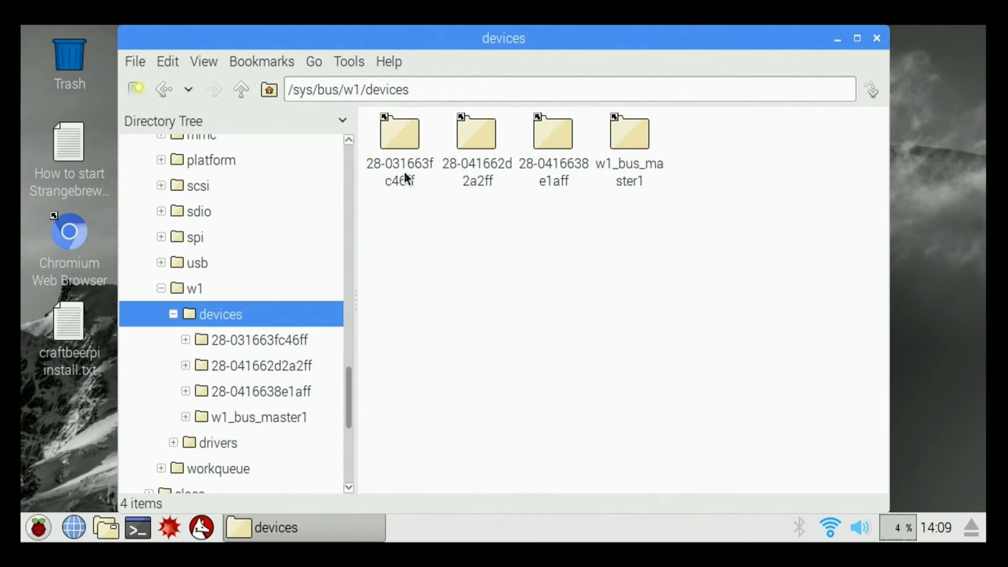
mouse_move(341, 109)
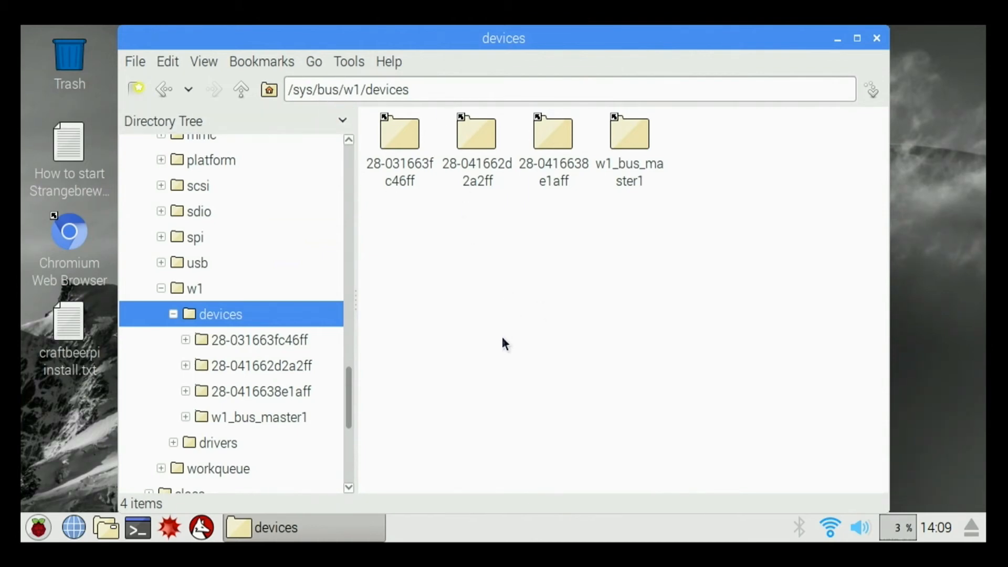
mouse_move(452, 341)
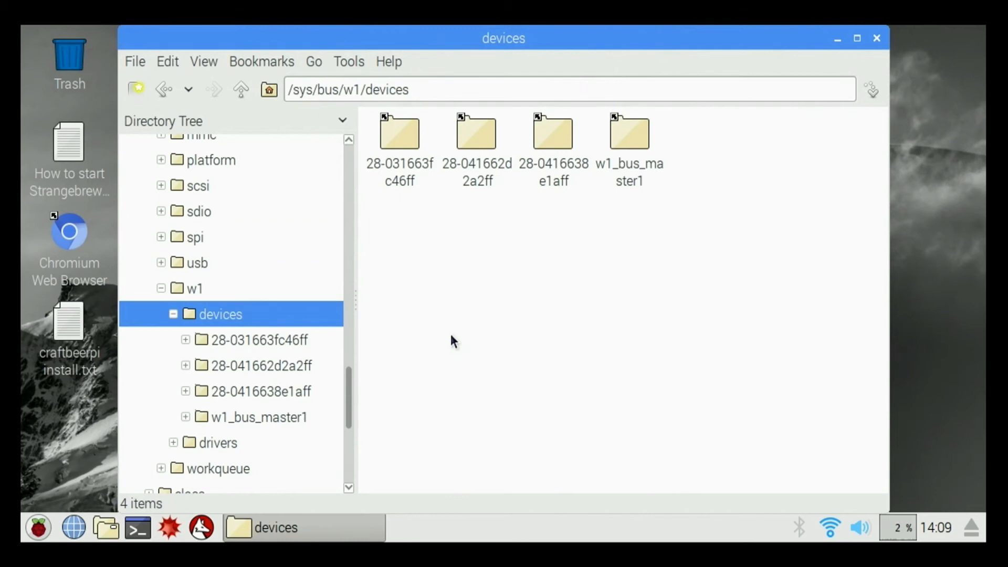
mouse_move(453, 338)
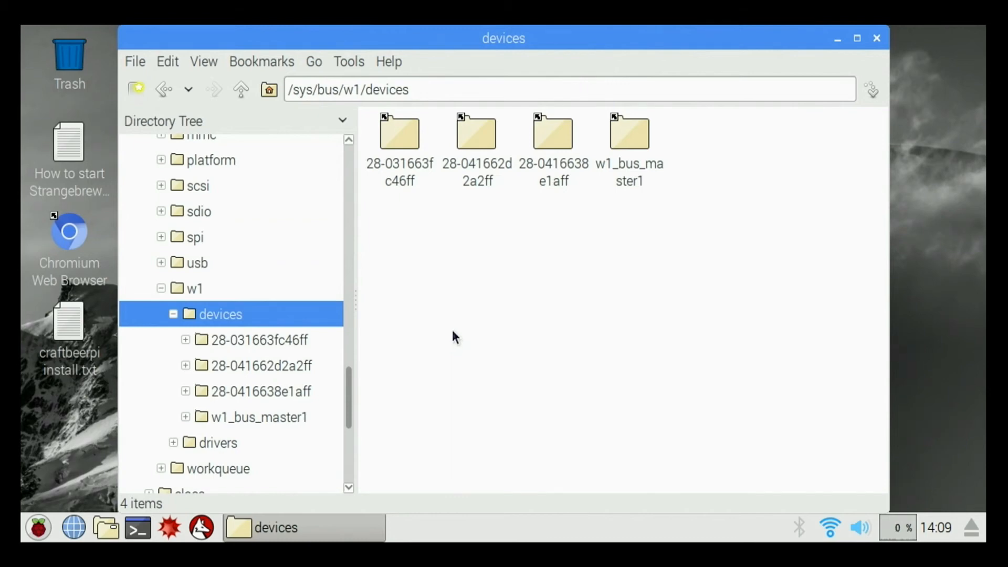
mouse_move(518, 292)
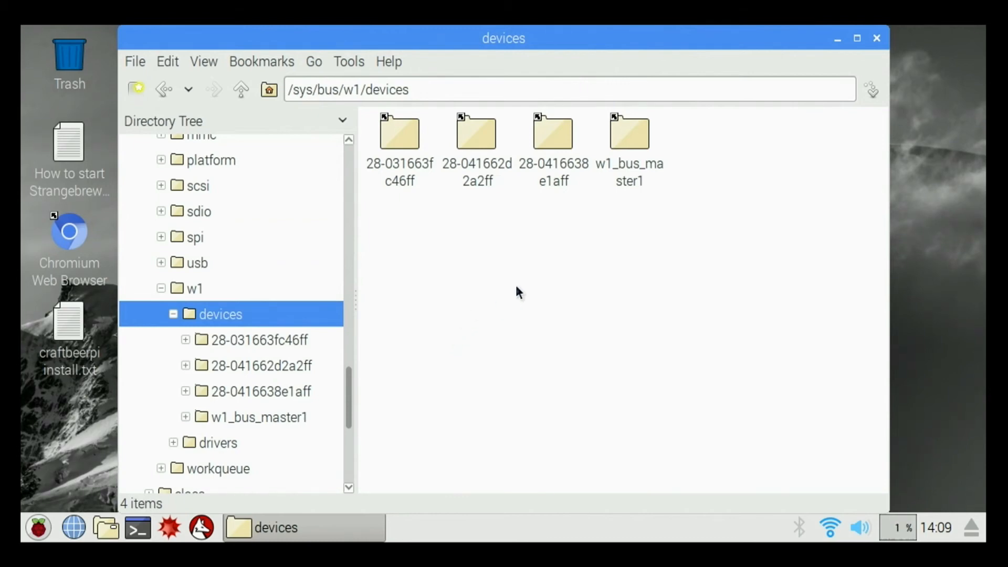
mouse_move(453, 170)
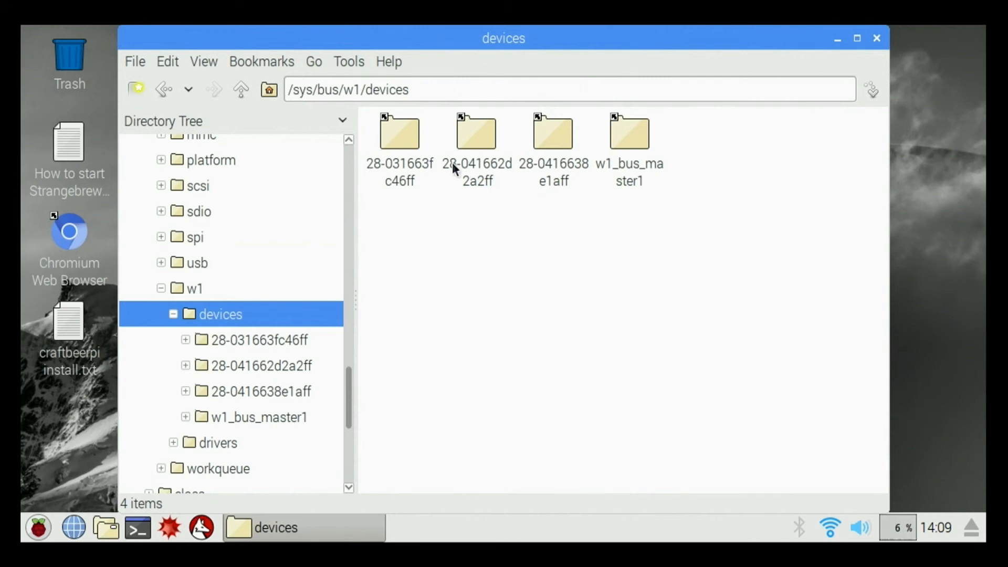
mouse_move(500, 270)
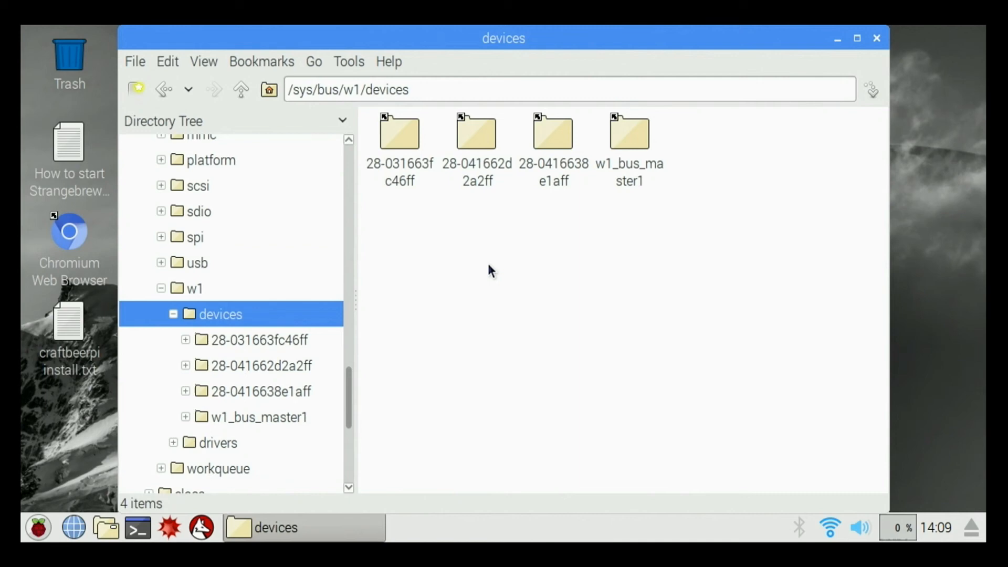
mouse_move(487, 281)
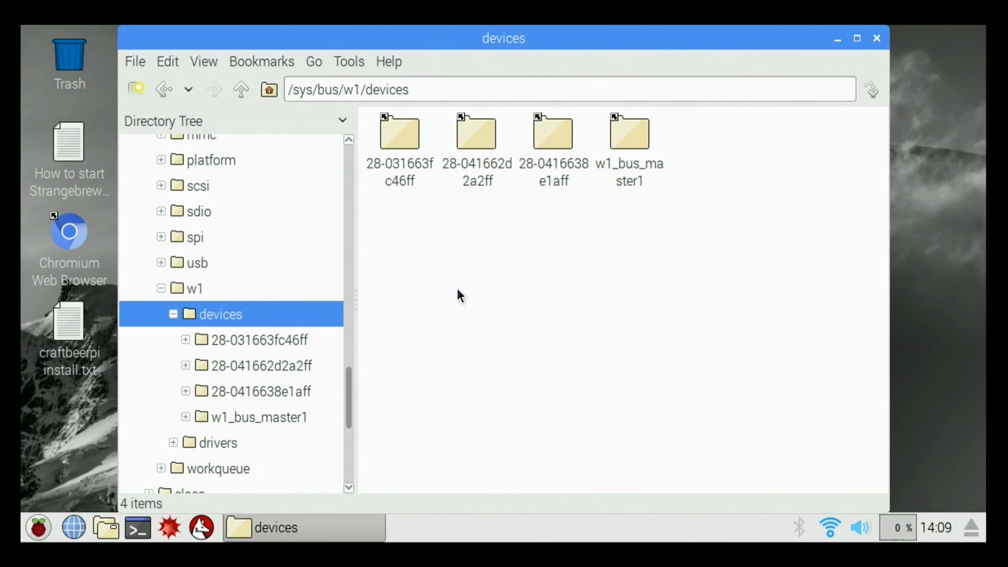
mouse_move(498, 312)
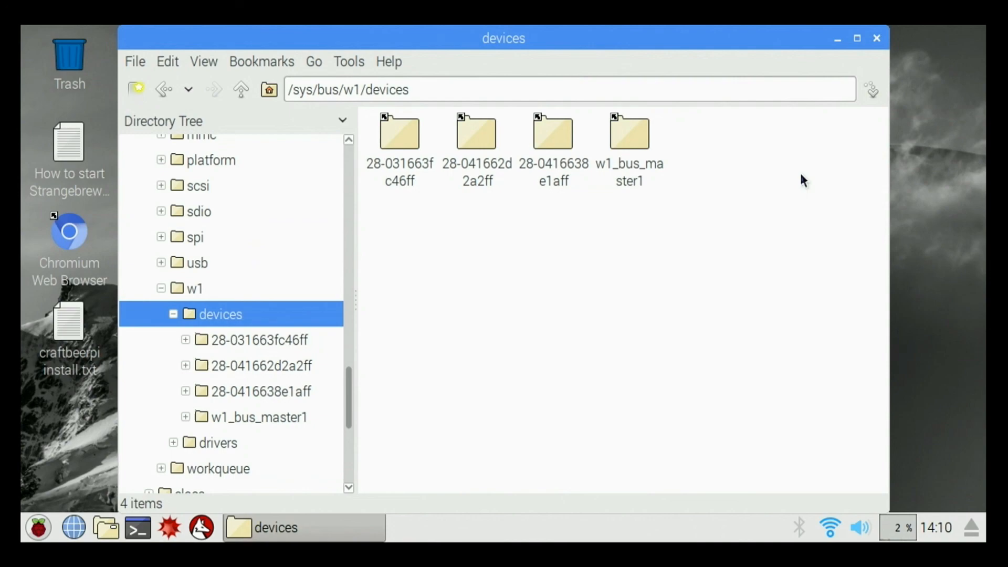
Close the file manager window showing the devices folder
left_click(876, 37)
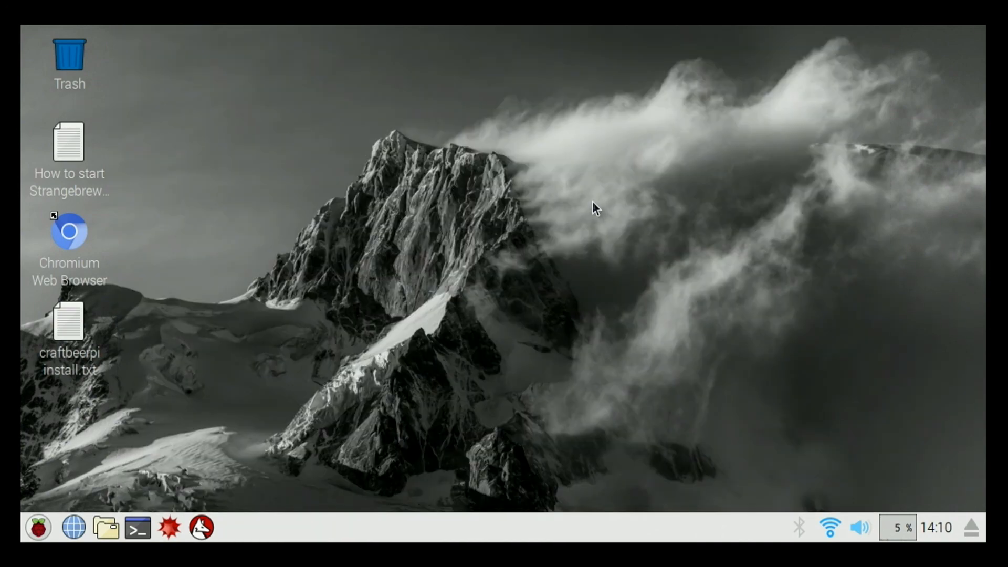